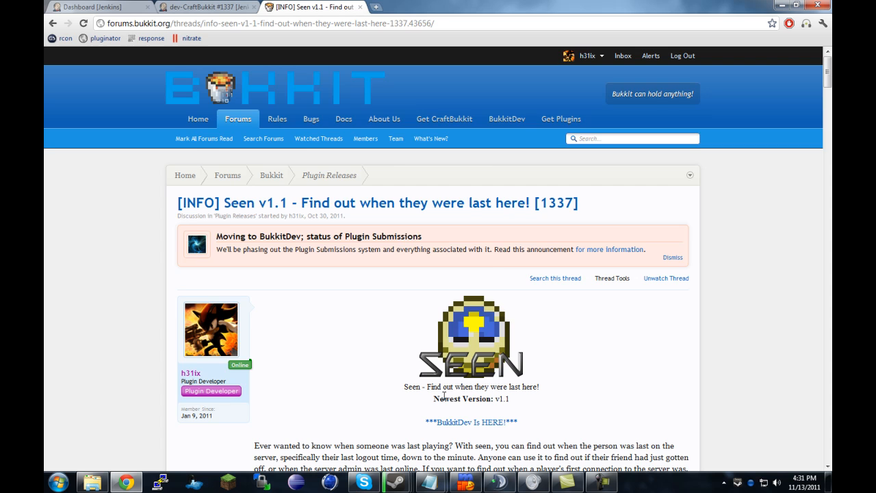
# - Bring up the dev-CraftBukkit job's build #1337 page with its craftbukkit-0.0.1-SNAPSHOT.jar artifact
pyautogui.scroll(-3)
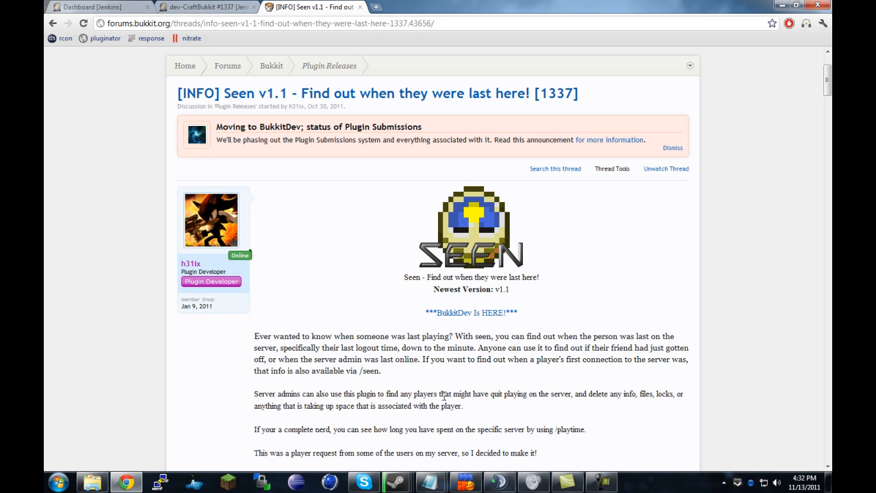
pyautogui.click(93, 7)
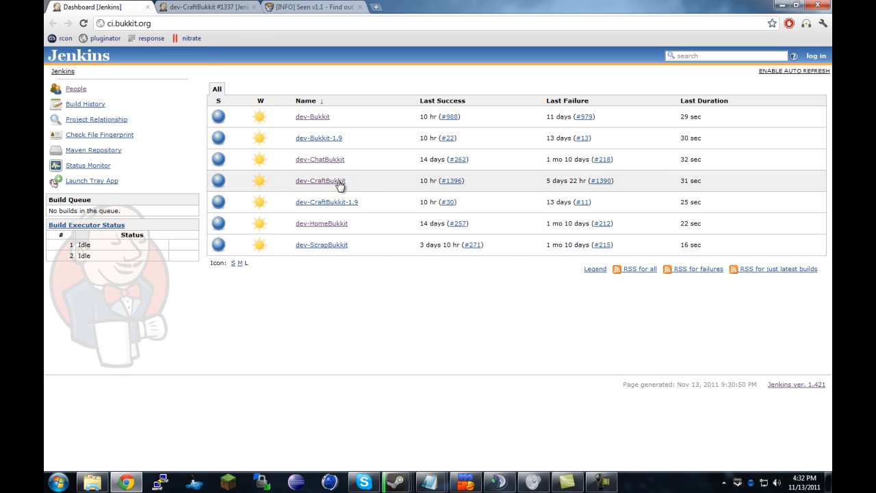
pyautogui.click(126, 22)
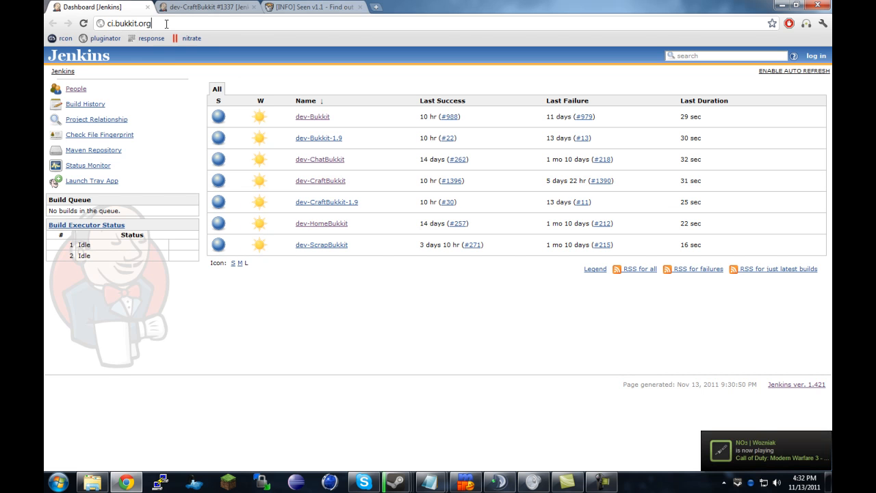
pyautogui.moveTo(329, 188)
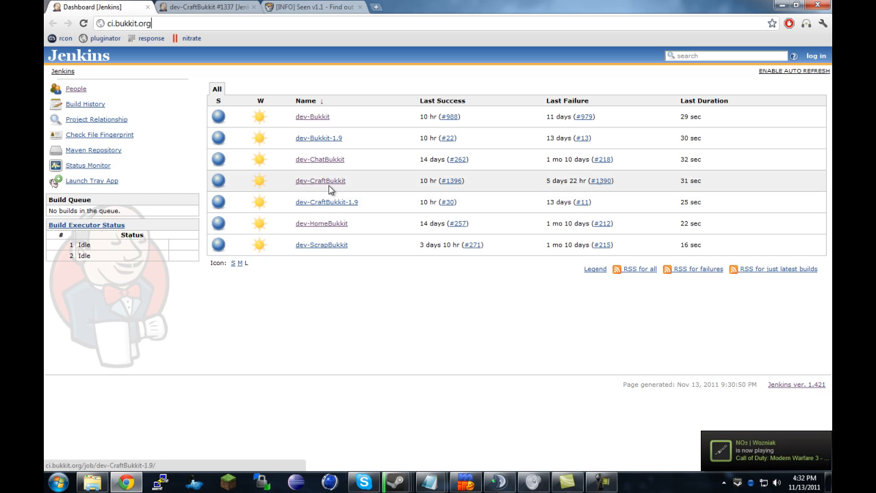
pyautogui.click(321, 180)
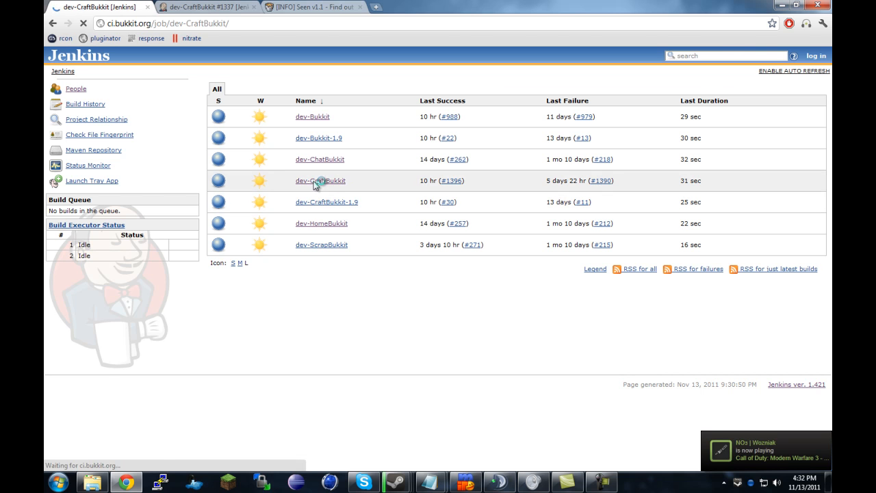
pyautogui.click(321, 181)
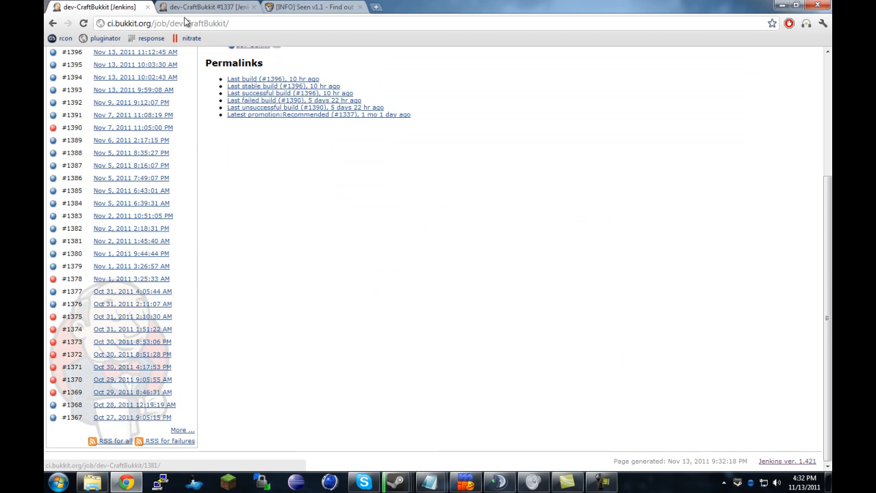
pyautogui.scroll(-3)
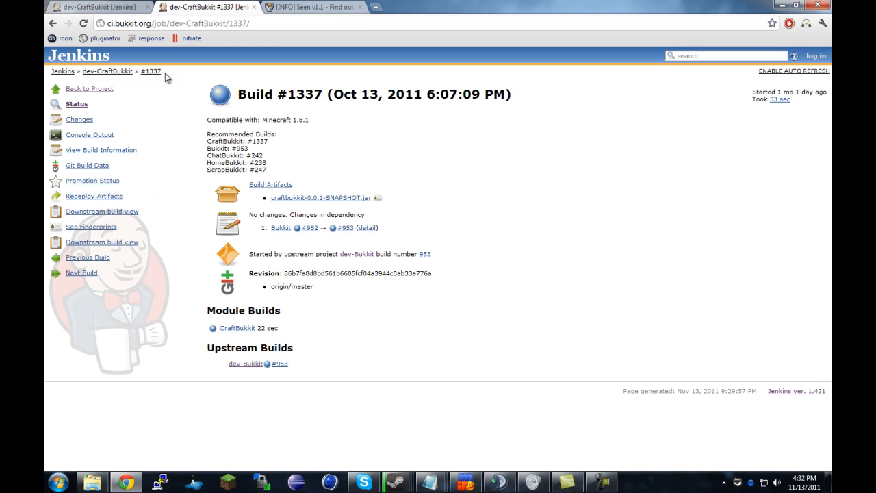
pyautogui.moveTo(521, 119)
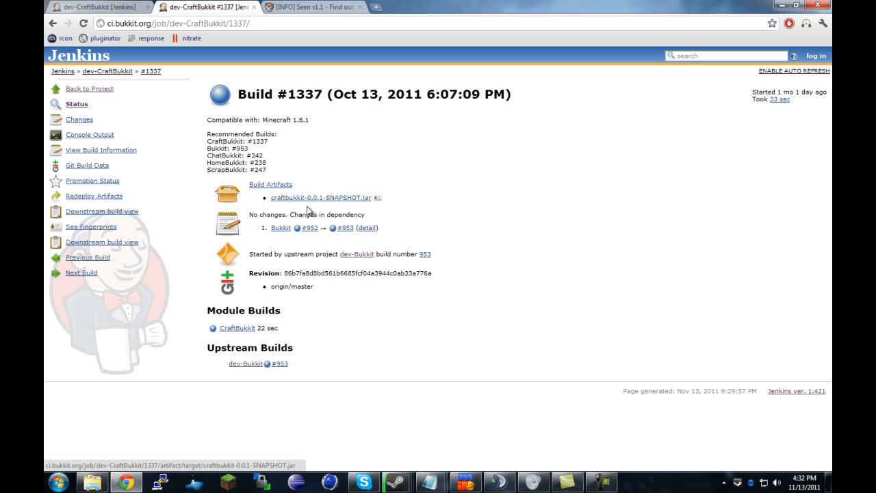
pyautogui.moveTo(93, 481)
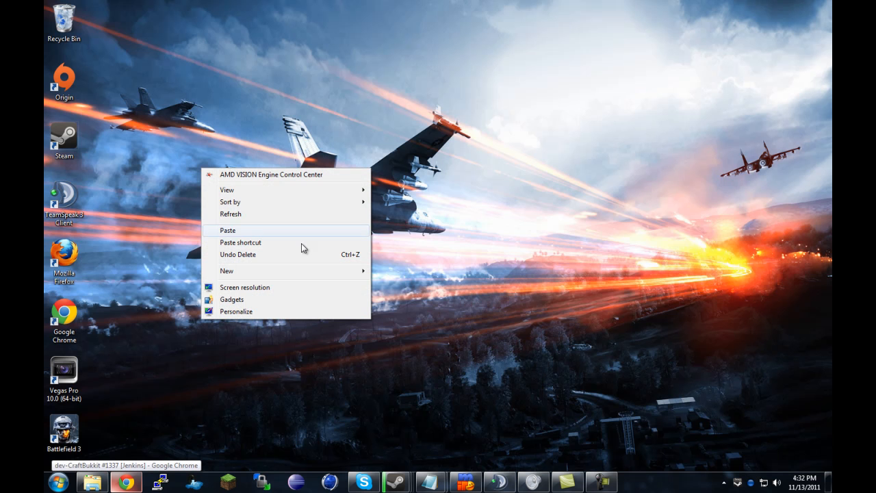
# - Create a new desktop folder and name it Bukkit Server
pyautogui.click(226, 271)
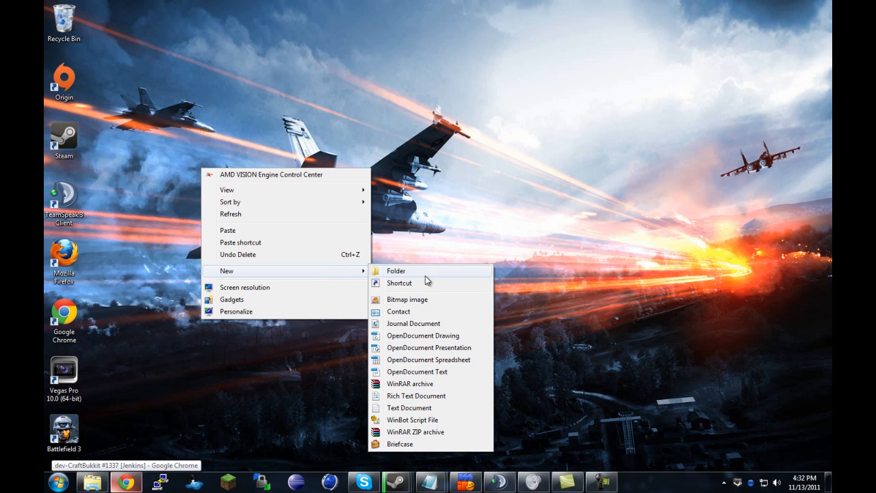
pyautogui.click(395, 271)
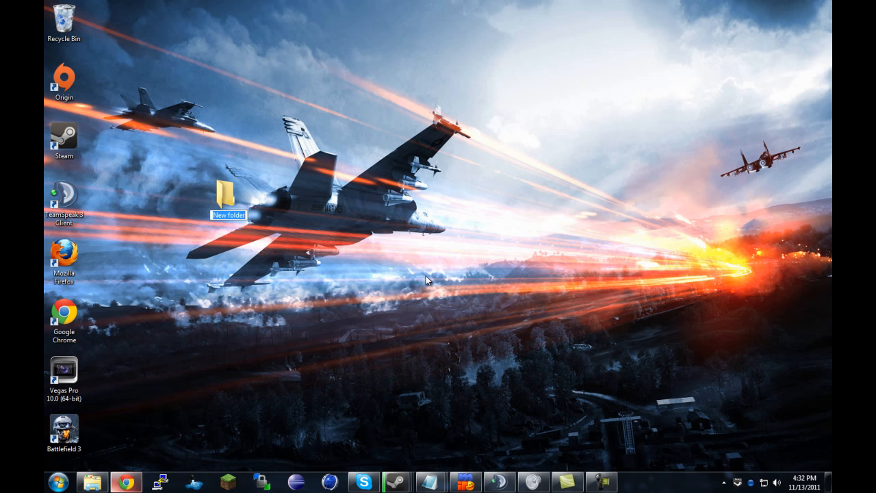
pyautogui.write('Bukkit Server')
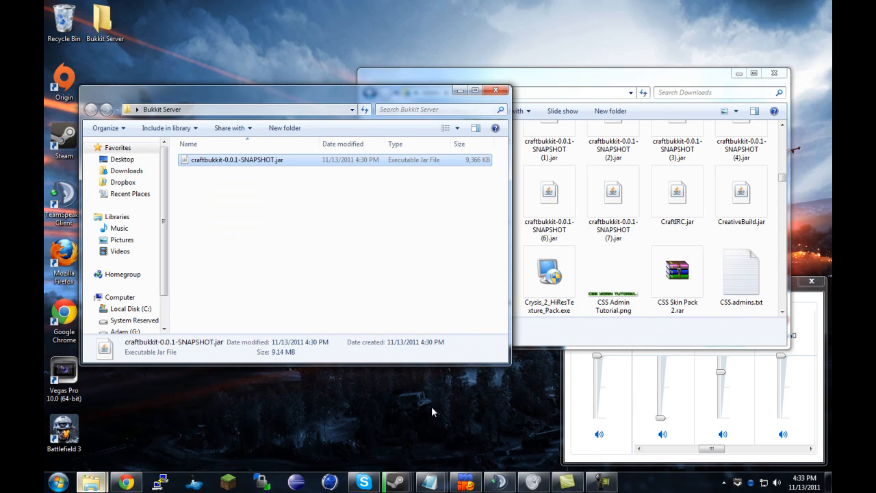
# - Run run.bat so the server generates plugins, world and config files, then close the console
pyautogui.click(201, 171)
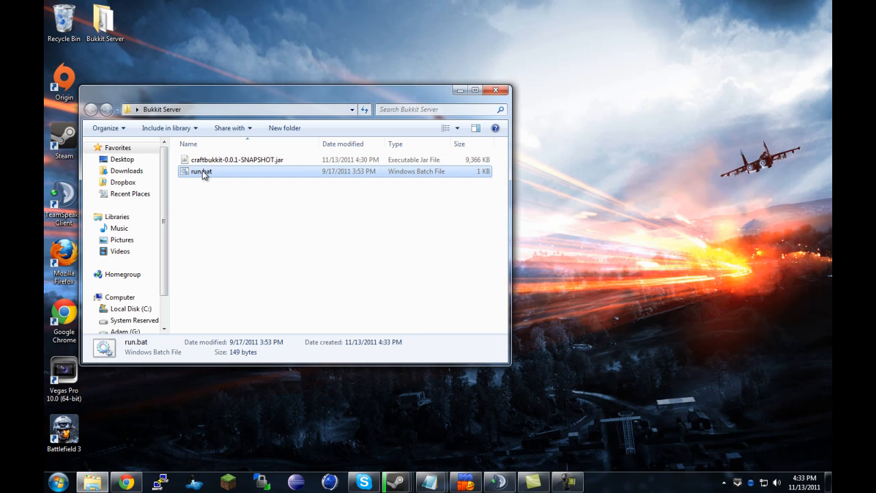
pyautogui.doubleClick(201, 171)
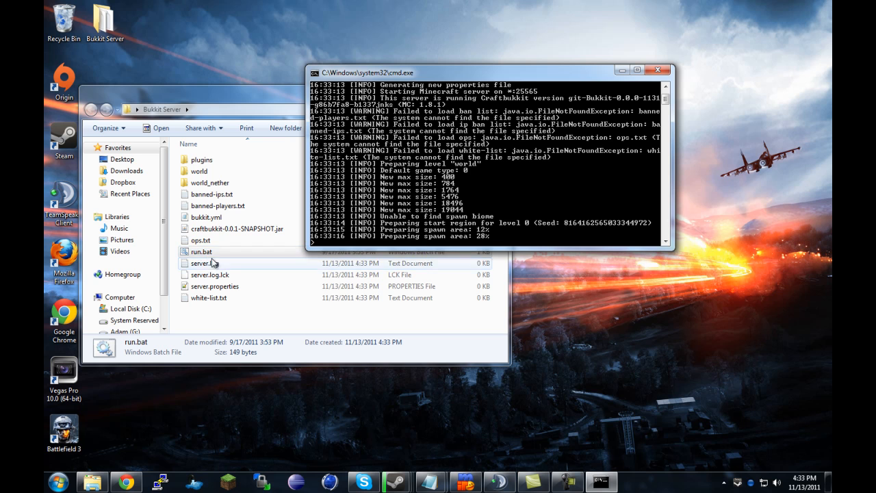
pyautogui.rightClick(200, 252)
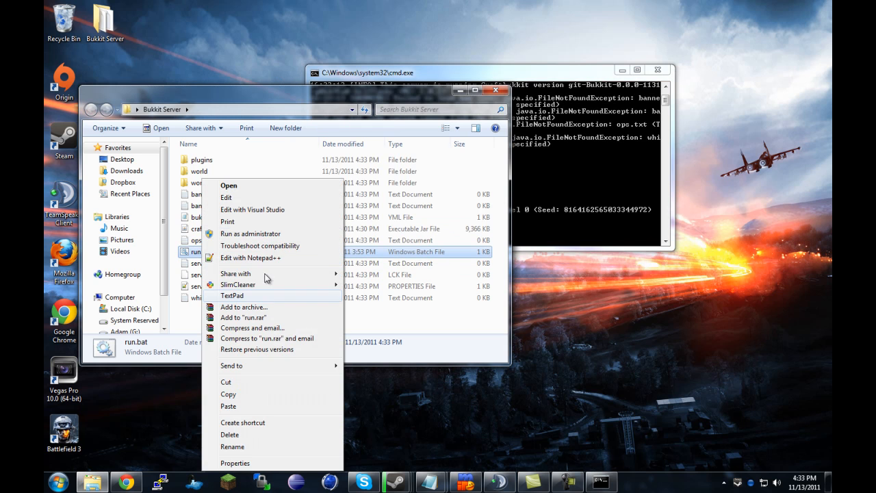
pyautogui.click(452, 150)
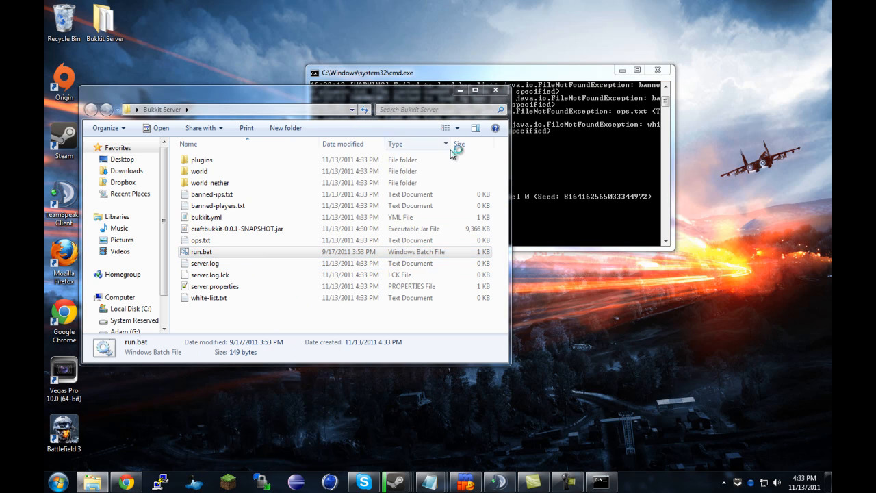
pyautogui.doubleClick(204, 252)
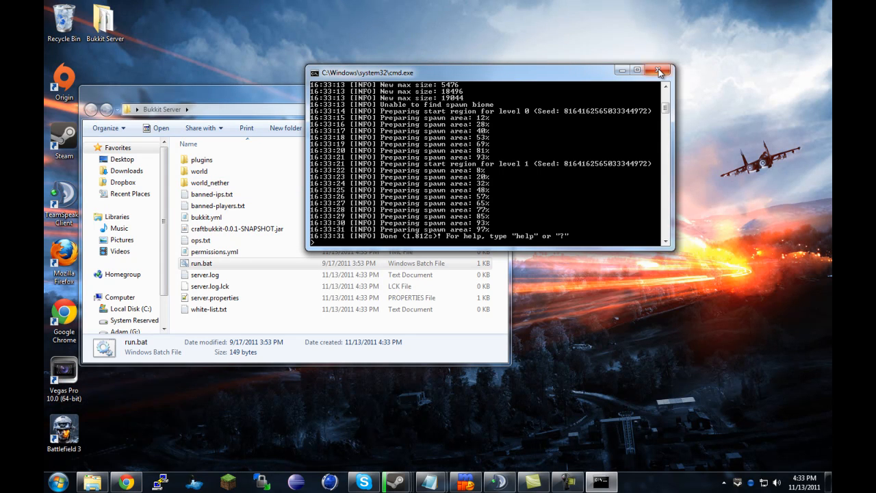
pyautogui.click(659, 71)
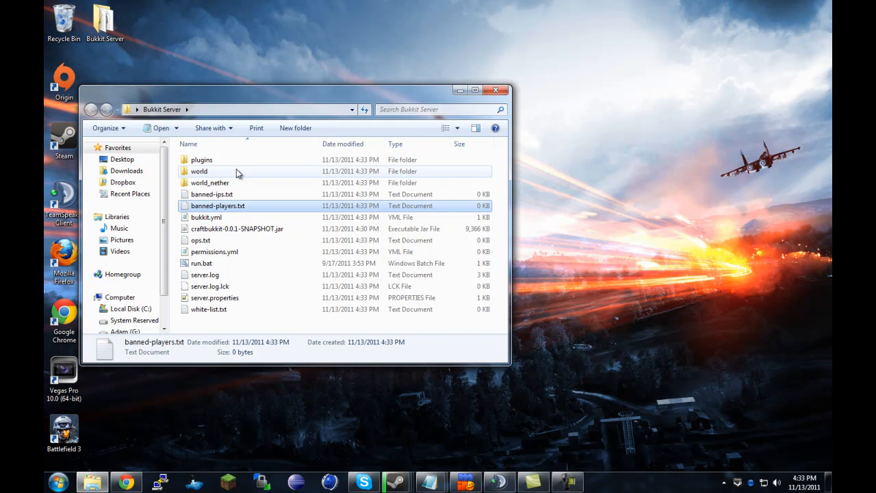
# - Restart the server with run.bat, log in to Minecraft and join the local server
pyautogui.doubleClick(201, 263)
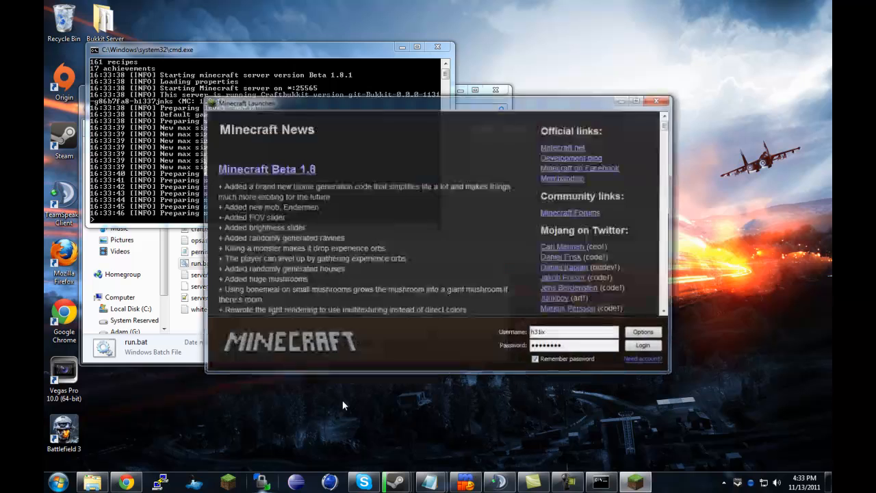
pyautogui.click(641, 345)
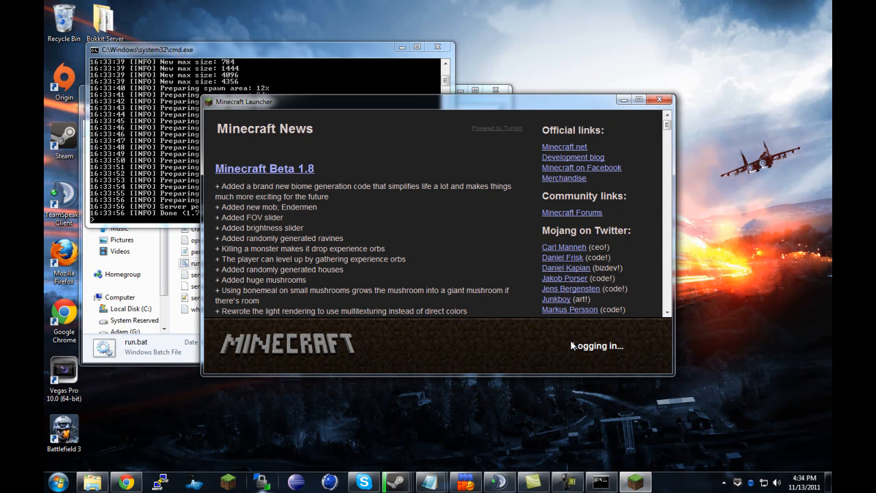
pyautogui.moveTo(554, 347)
pyautogui.write('d')
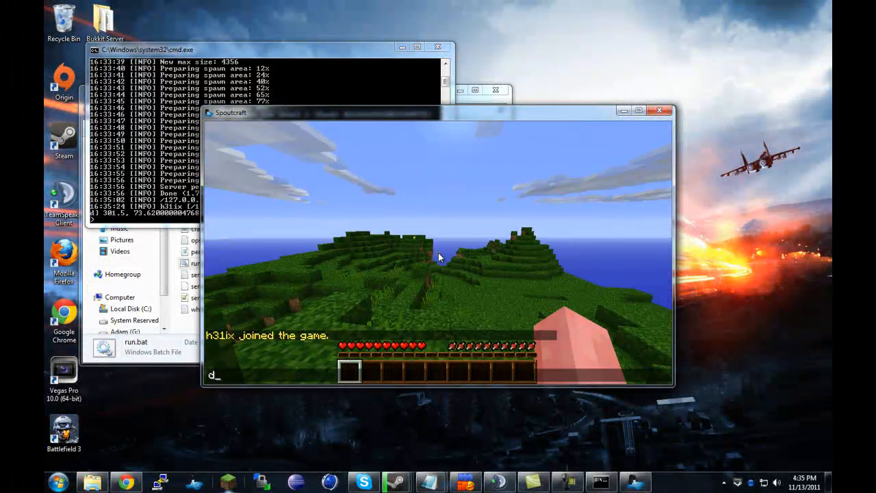
pyautogui.write('saadsdsa')
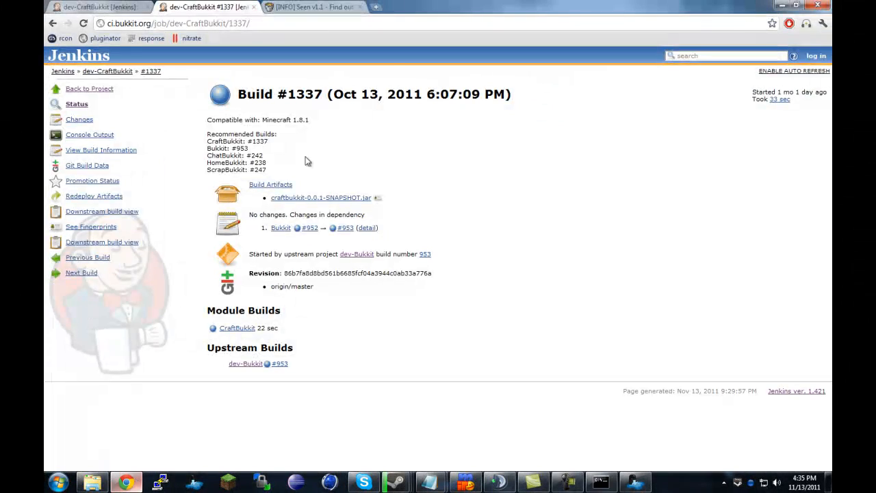
# - Scroll the Seen v1.1 forum thread down to its Downloads list for the plugin jar
pyautogui.click(312, 7)
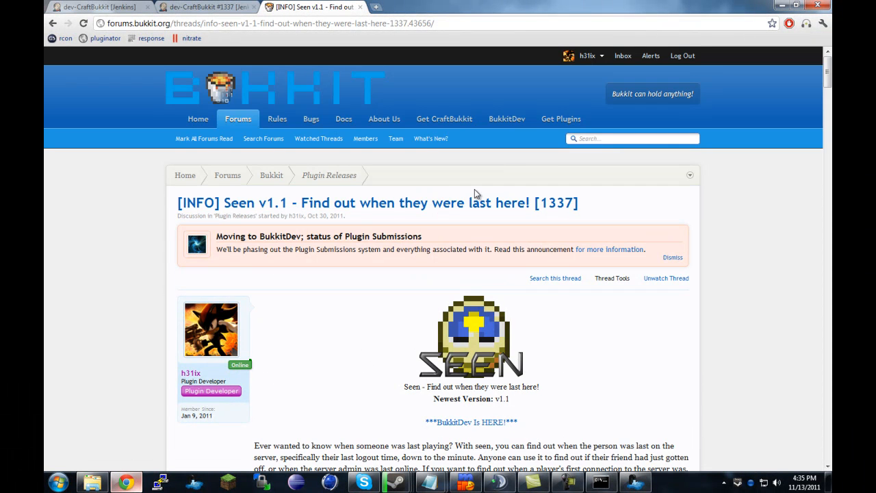
pyautogui.scroll(-3)
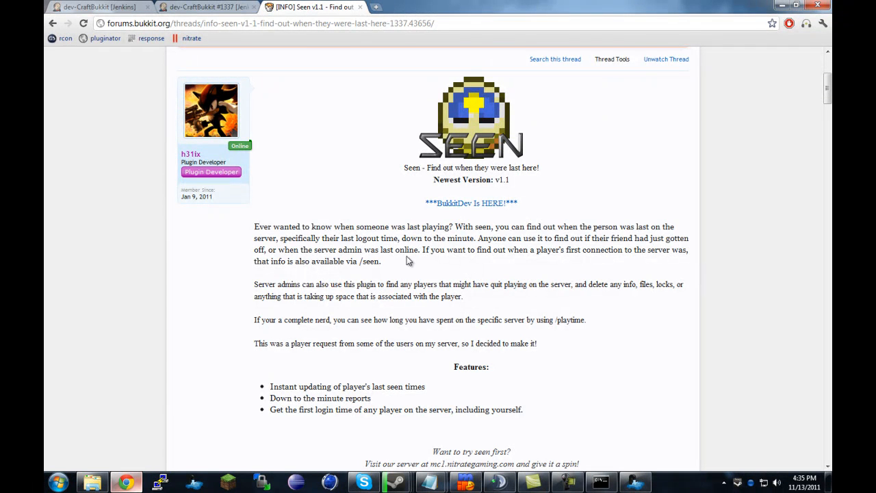
pyautogui.scroll(-3)
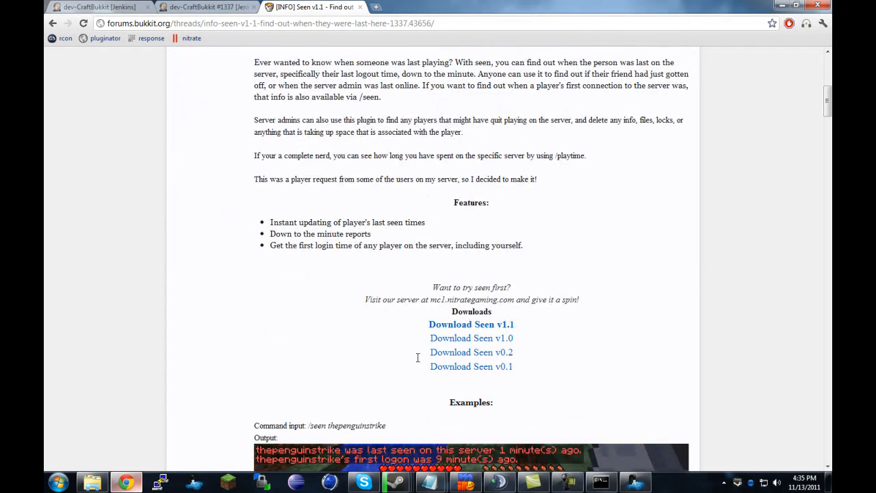
pyautogui.scroll(3)
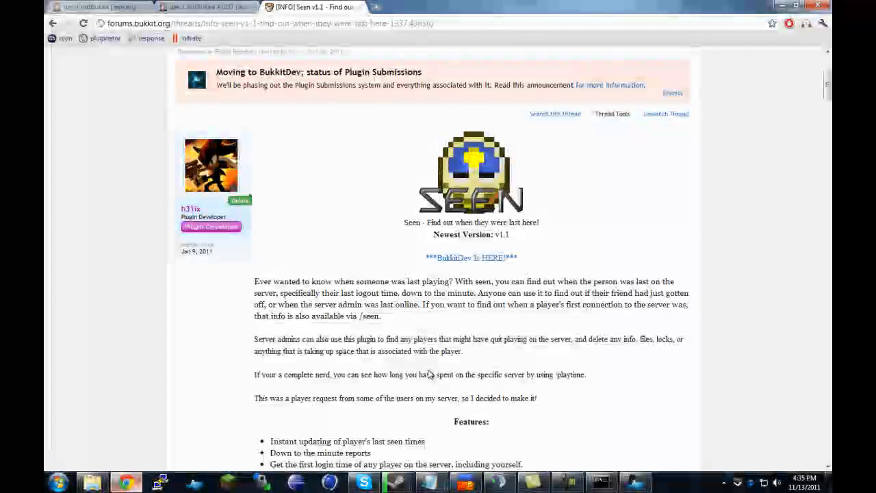
pyautogui.scroll(-3)
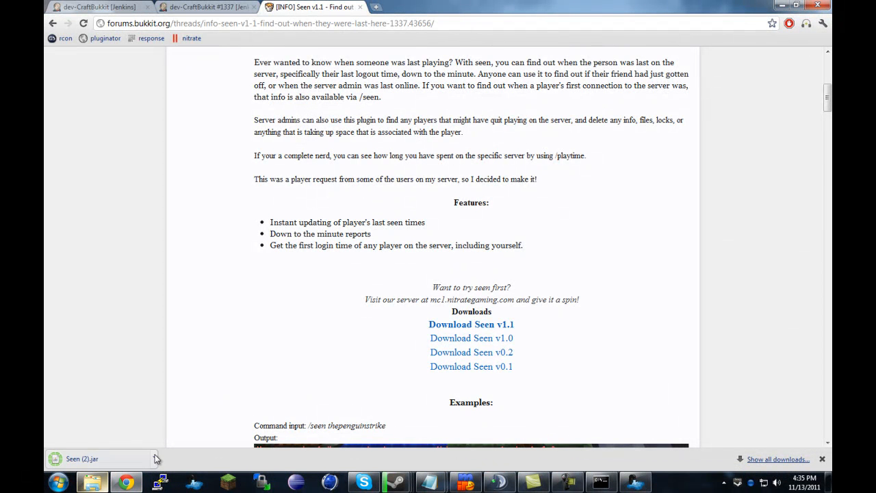
pyautogui.moveTo(157, 437)
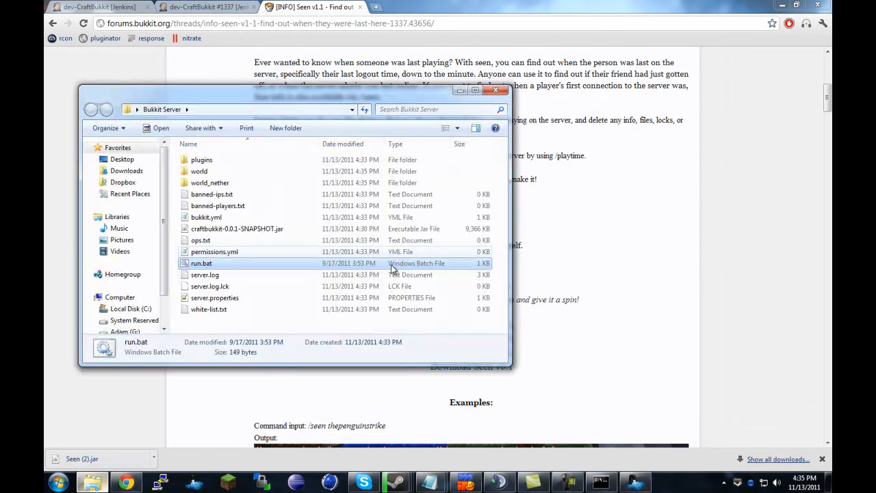
# - Locate Seen.jar in the Downloads folder, then minimise windows to show the desktop
pyautogui.click(126, 170)
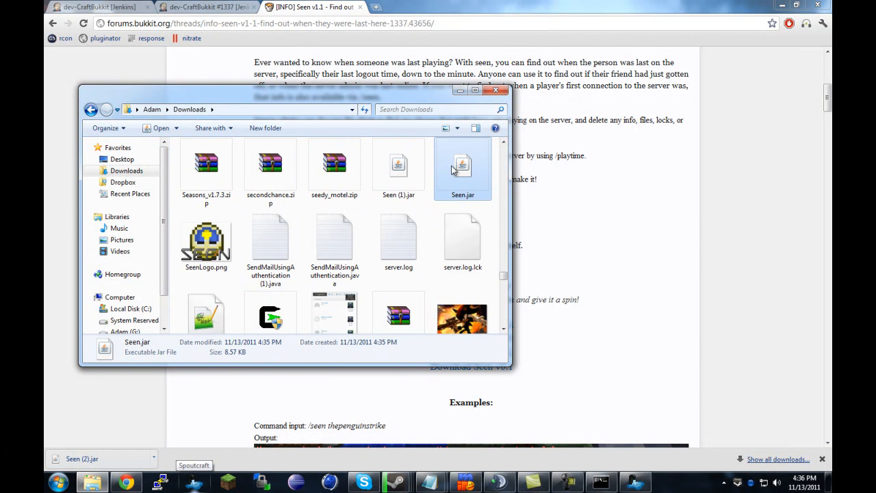
pyautogui.click(398, 167)
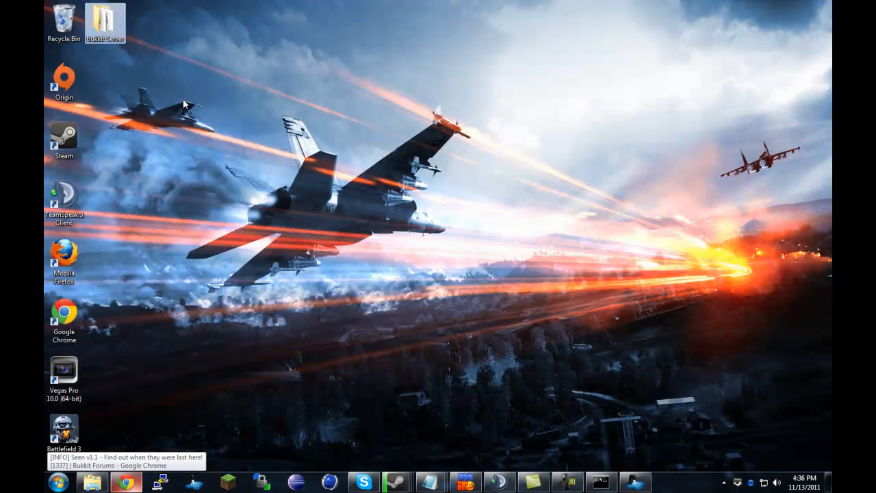
# - Copy the Seen jar into the Bukkit Server plugins folder and rename it Seen.jar
pyautogui.doubleClick(104, 16)
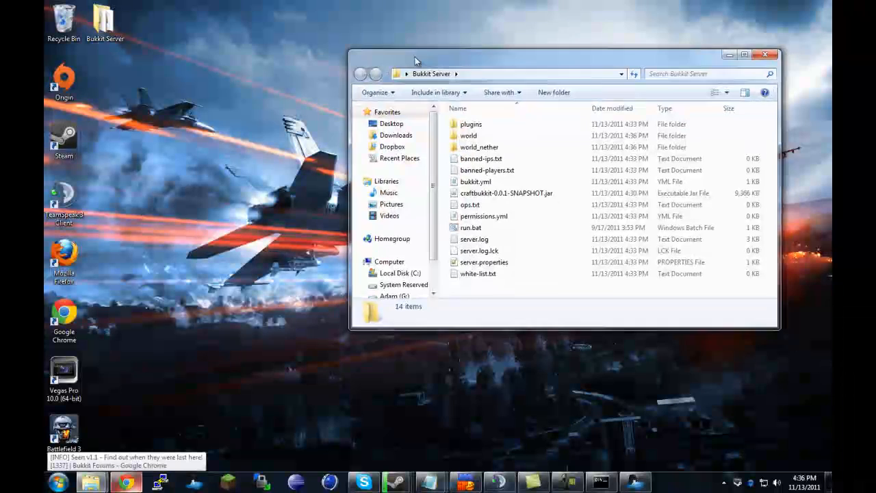
pyautogui.doubleClick(471, 123)
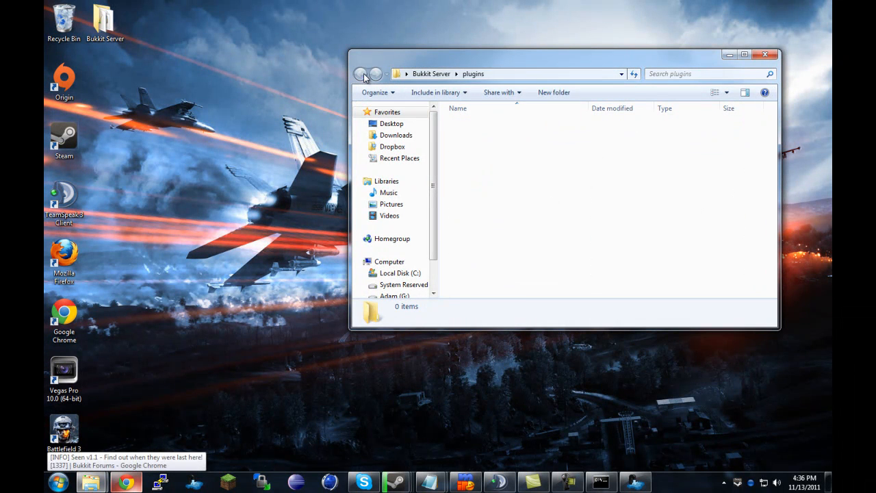
pyautogui.click(375, 74)
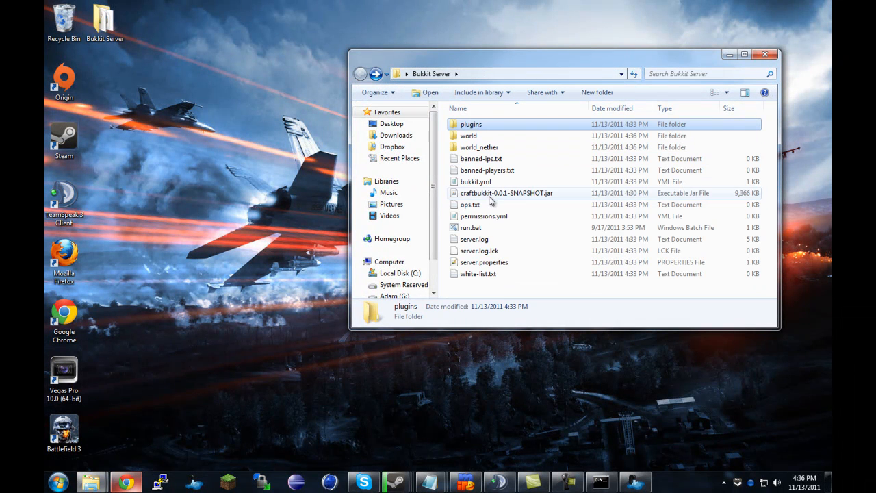
pyautogui.doubleClick(471, 123)
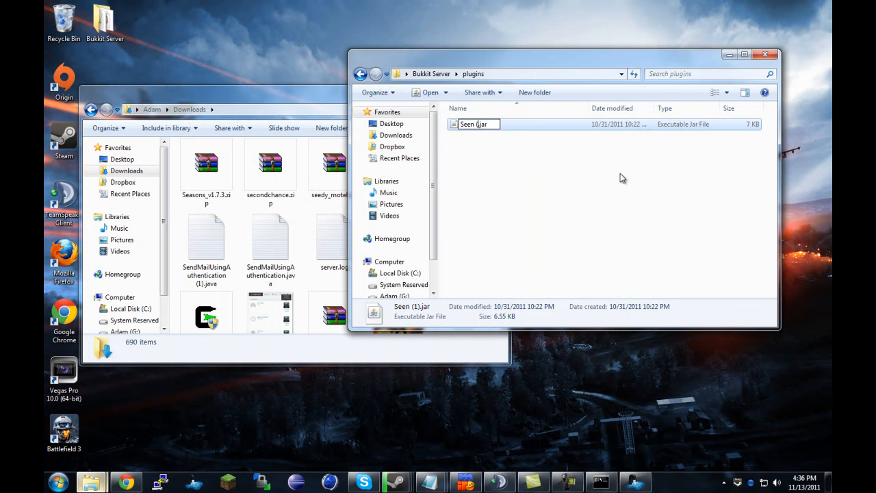
pyautogui.press('enter')
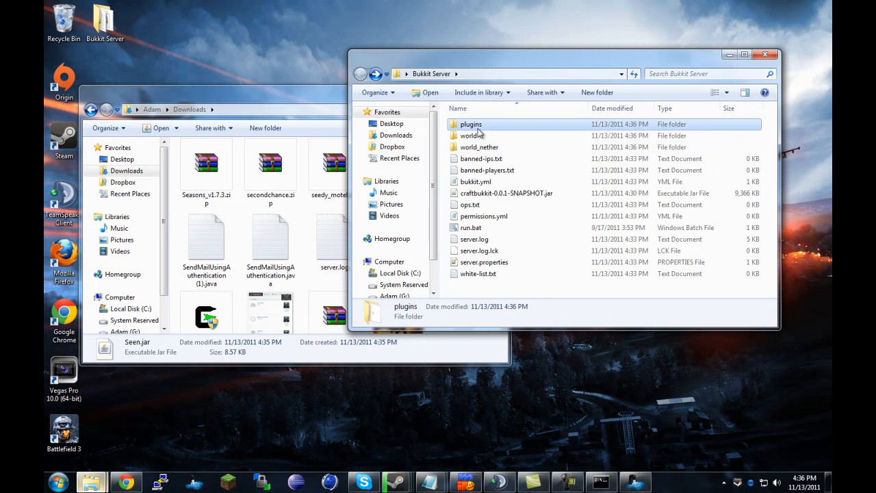
pyautogui.moveTo(567, 265)
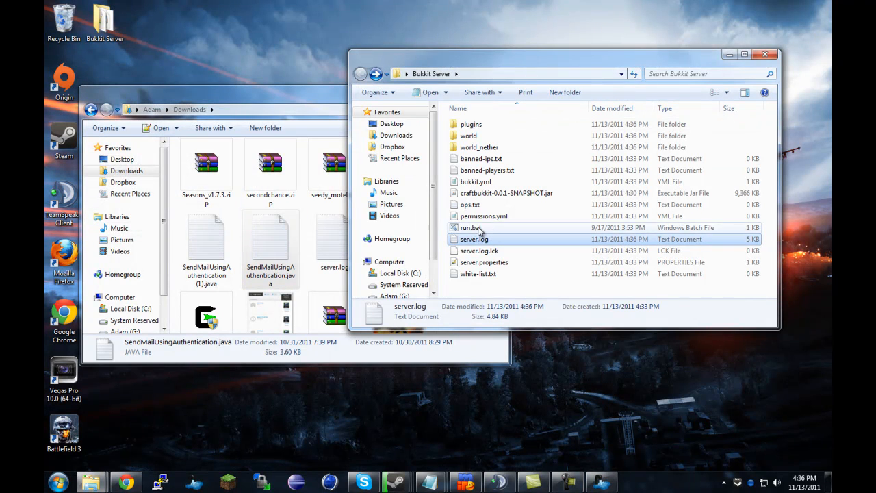
# - Start the server with Seen loaded, reconnect in Spoutcraft, test /seen in chat and leave the game
pyautogui.doubleClick(470, 228)
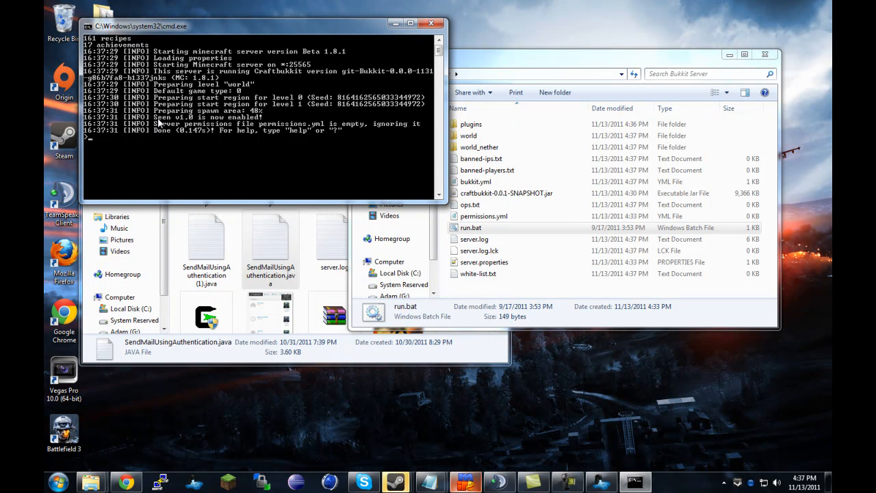
pyautogui.moveTo(399, 144)
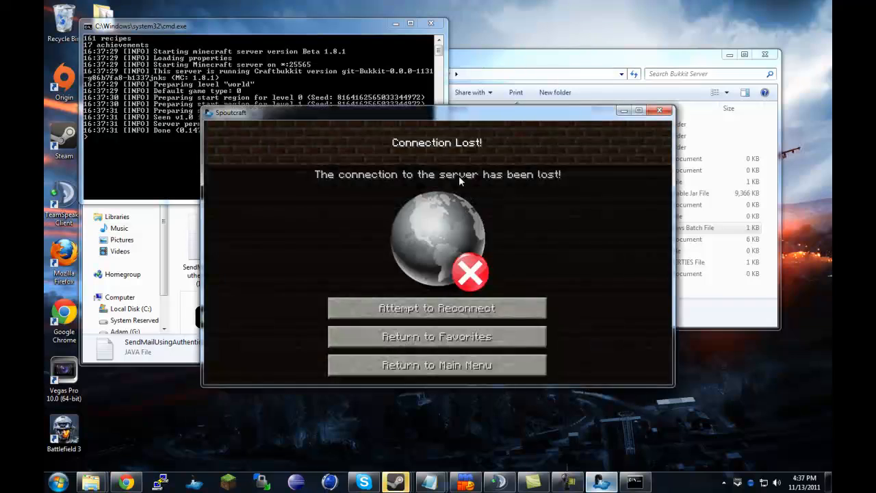
pyautogui.click(435, 307)
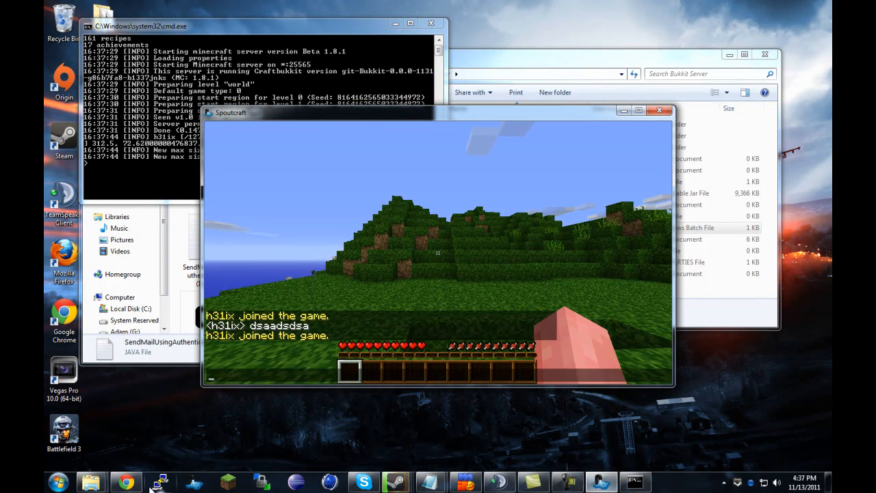
pyautogui.click(126, 482)
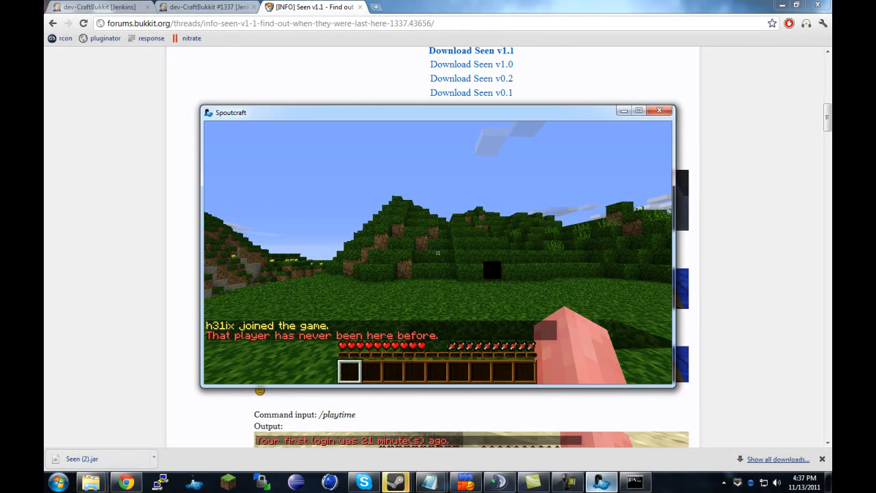
pyautogui.press('Escape')
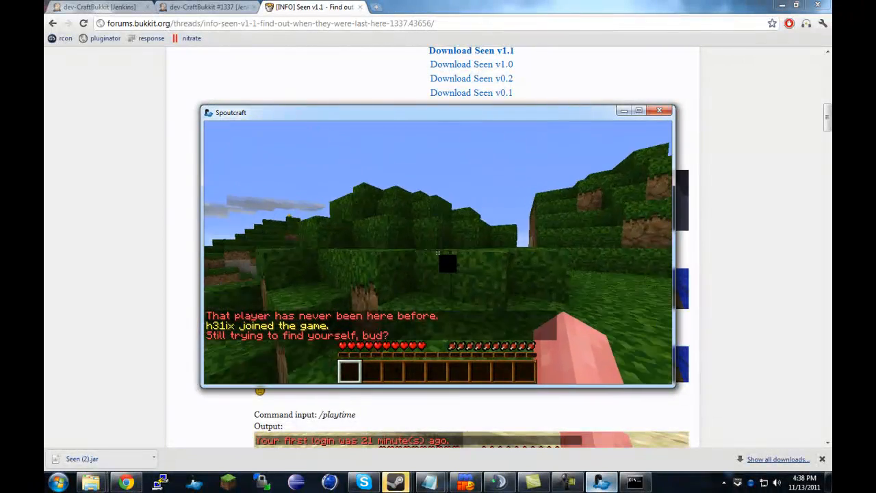
pyautogui.click(659, 109)
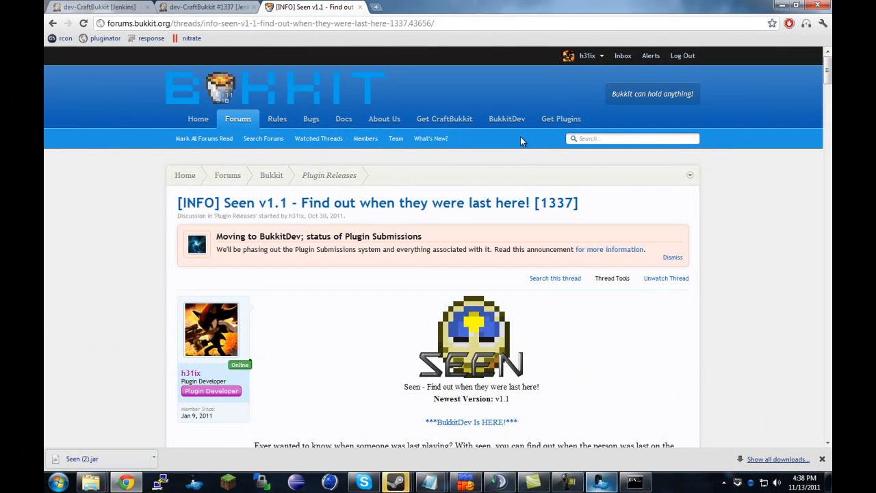
pyautogui.moveTo(459, 175)
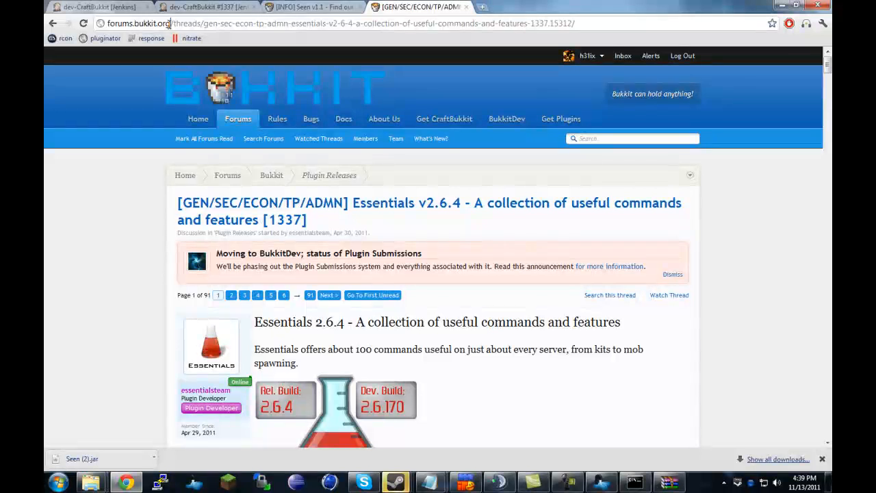
# - Open the Essentials thread's Command Reference and scroll through the commands table
pyautogui.scroll(-3)
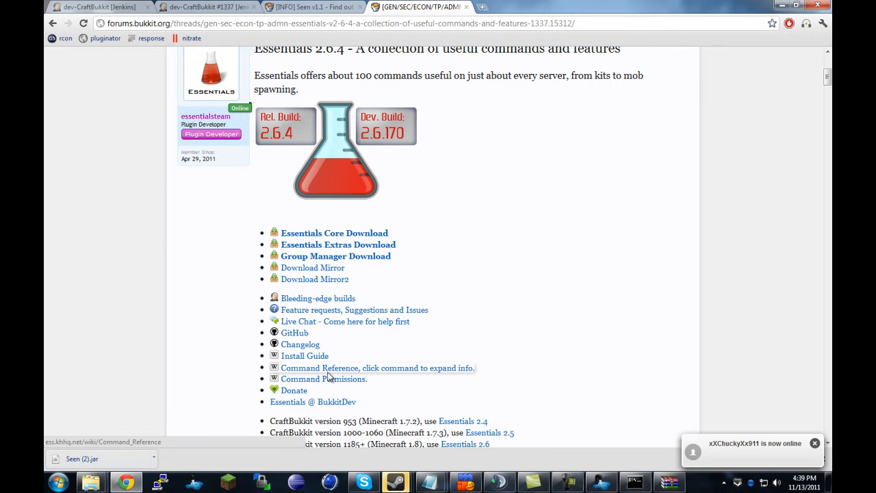
pyautogui.click(377, 367)
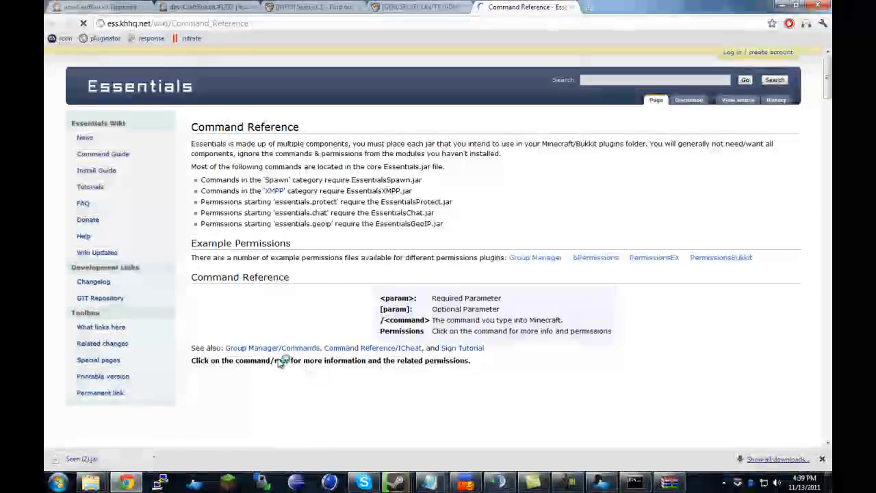
pyautogui.scroll(-3)
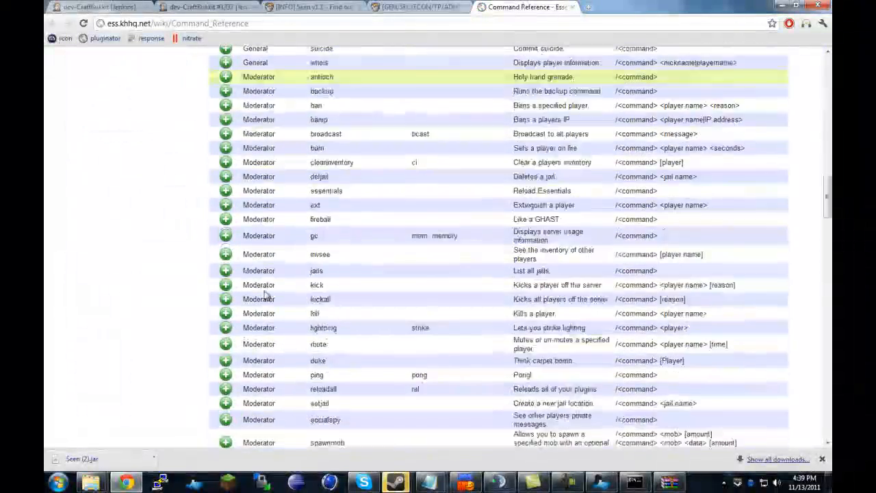
pyautogui.scroll(-3)
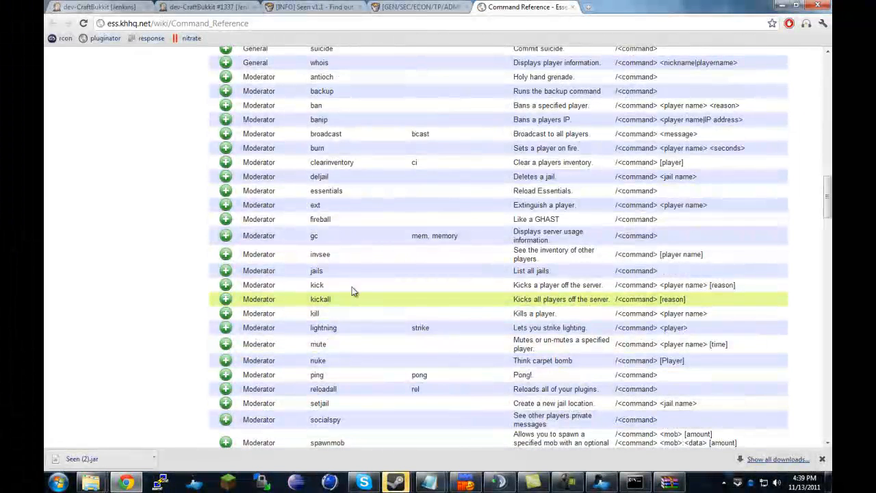
pyautogui.click(417, 7)
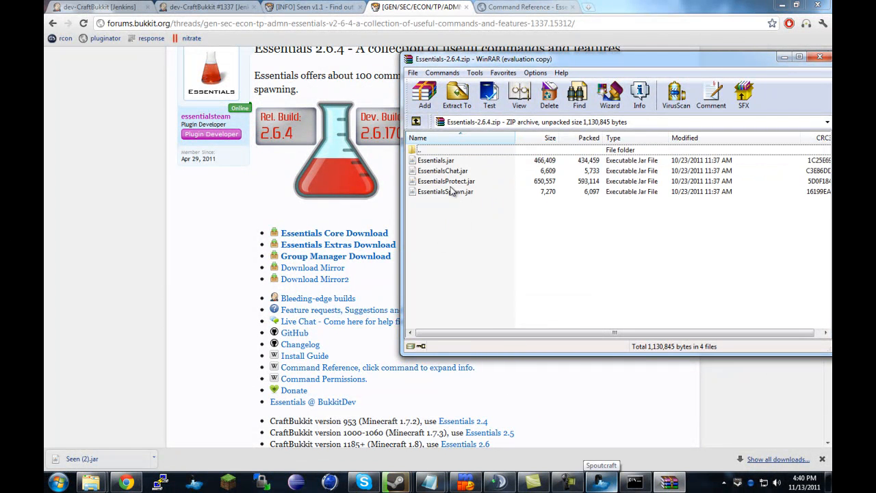
# - Select Essentials.jar, EssentialsChat.jar, EssentialsProtect.jar and EssentialsSpawn.jar in the archive
pyautogui.click(435, 161)
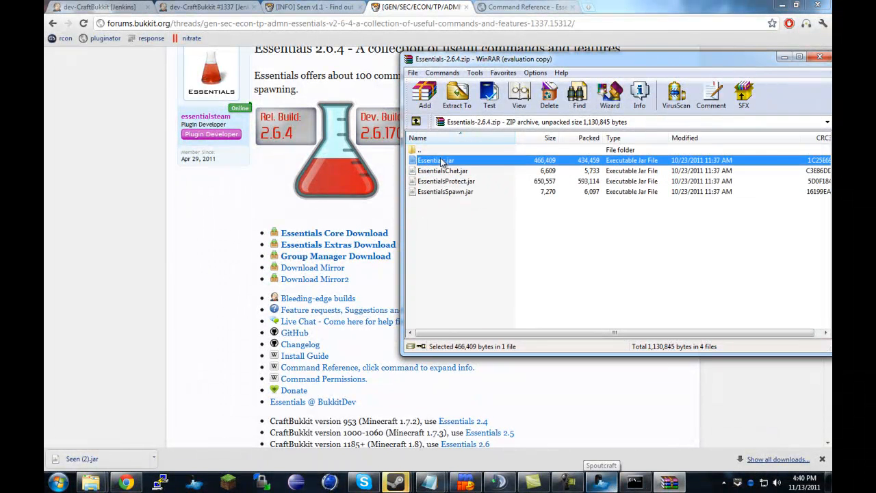
pyautogui.click(443, 170)
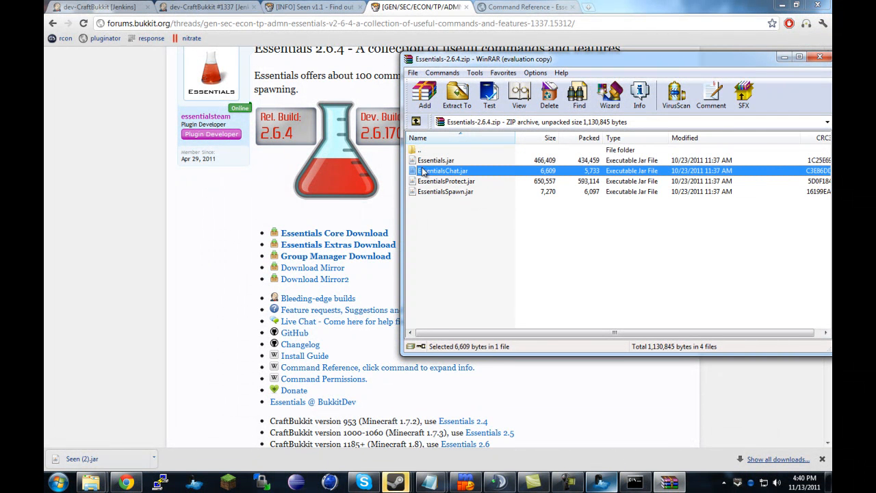
pyautogui.click(446, 180)
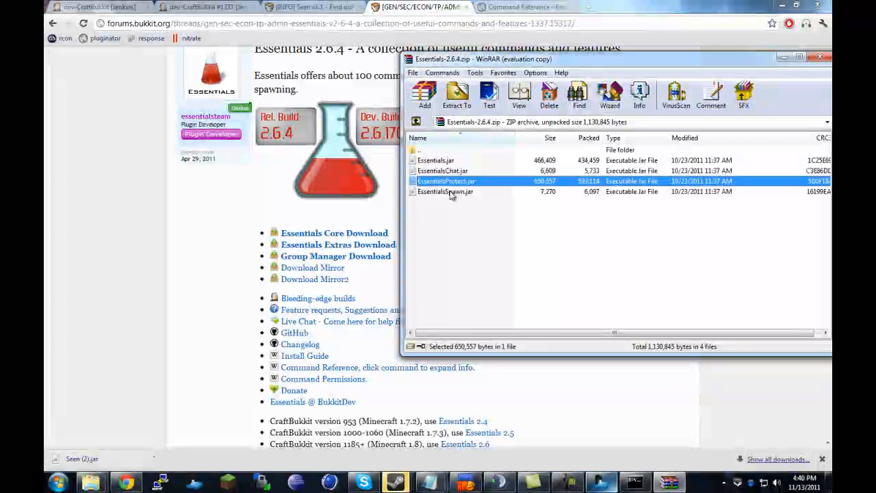
pyautogui.click(435, 160)
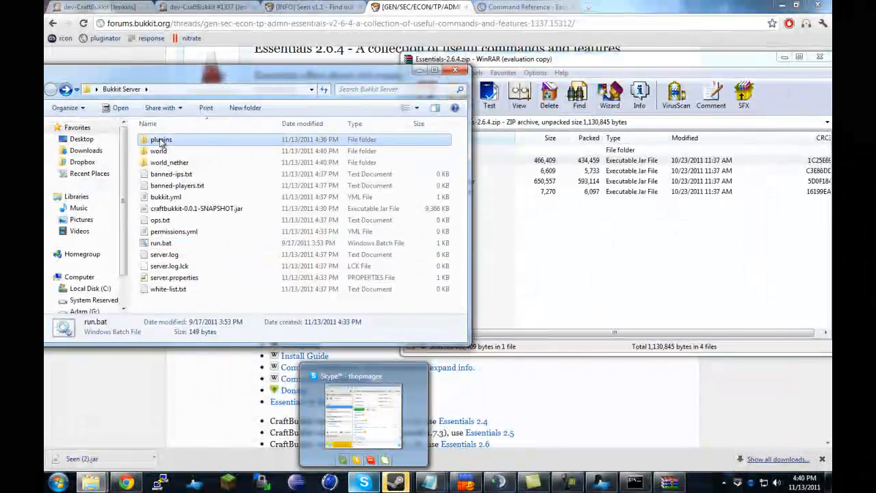
# - Start the Bukkit server from run.bat in the Bukkit Server folder
pyautogui.doubleClick(162, 139)
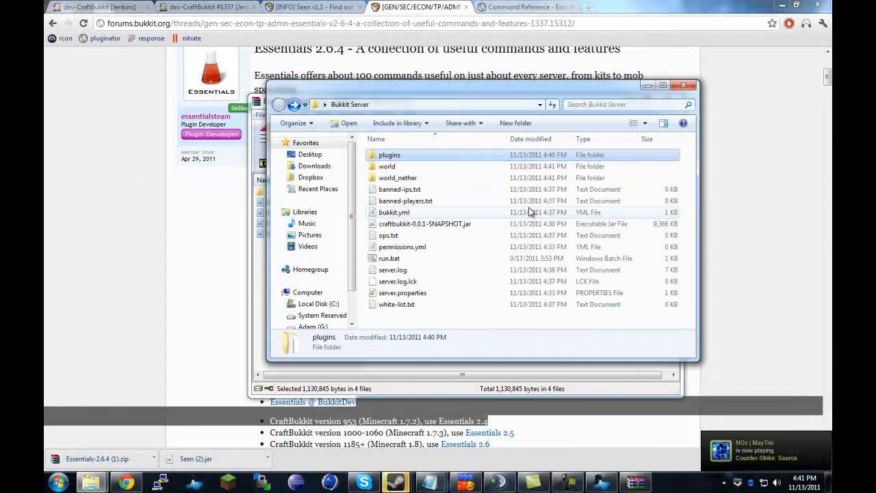
pyautogui.click(389, 258)
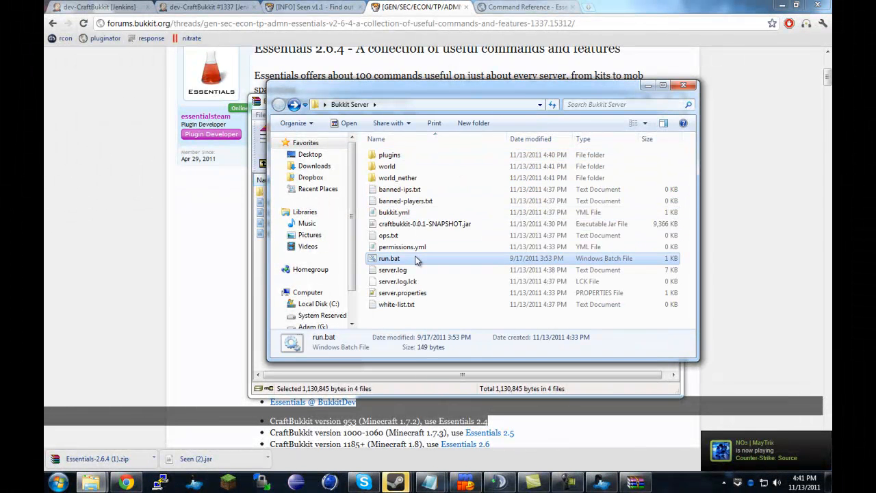
pyautogui.doubleClick(388, 257)
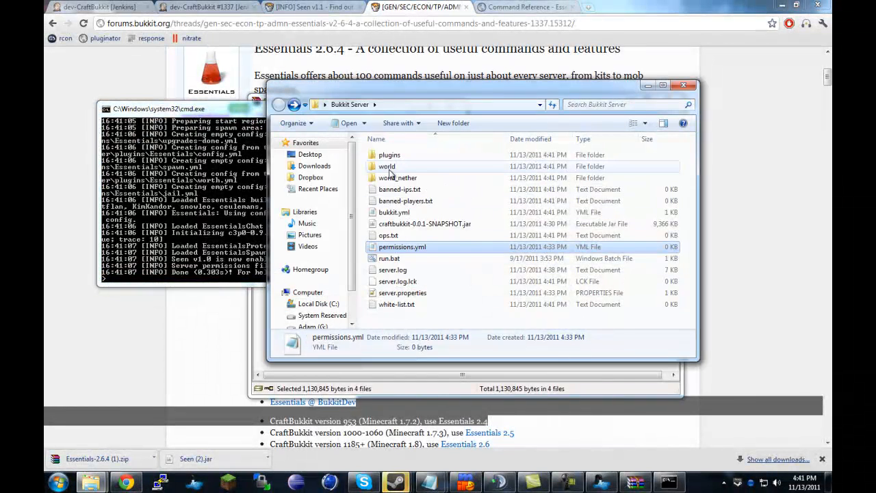
# - Browse into the plugins folder and the generated Essentials folder with config.yml
pyautogui.doubleClick(389, 153)
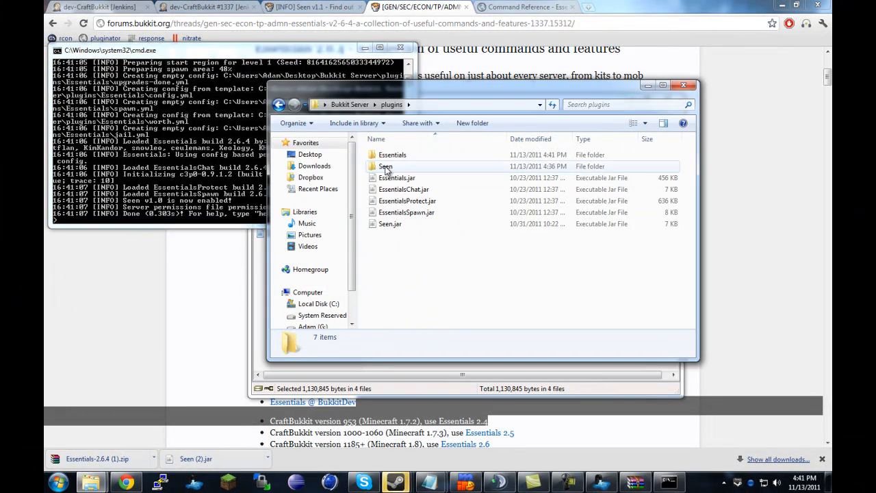
pyautogui.click(386, 167)
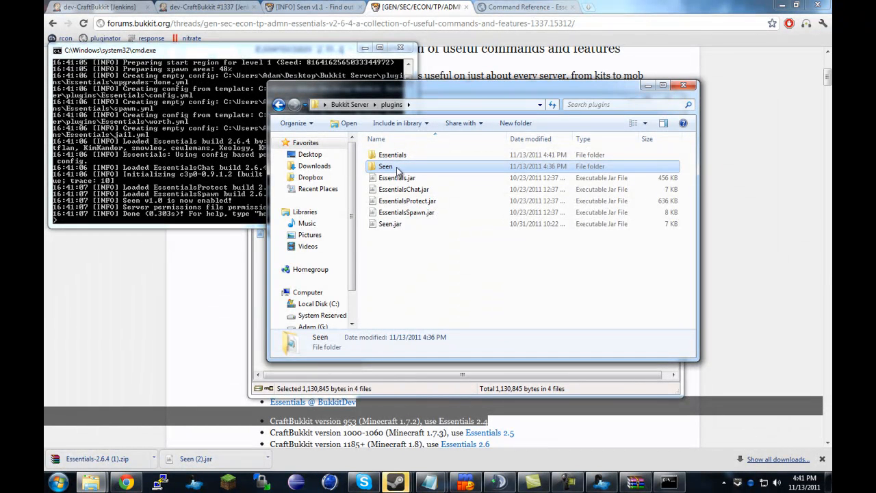
pyautogui.doubleClick(386, 167)
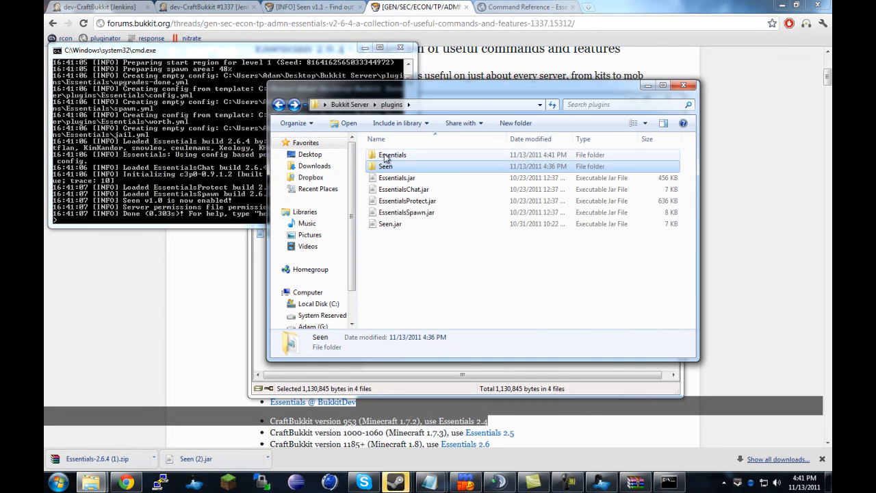
pyautogui.doubleClick(392, 155)
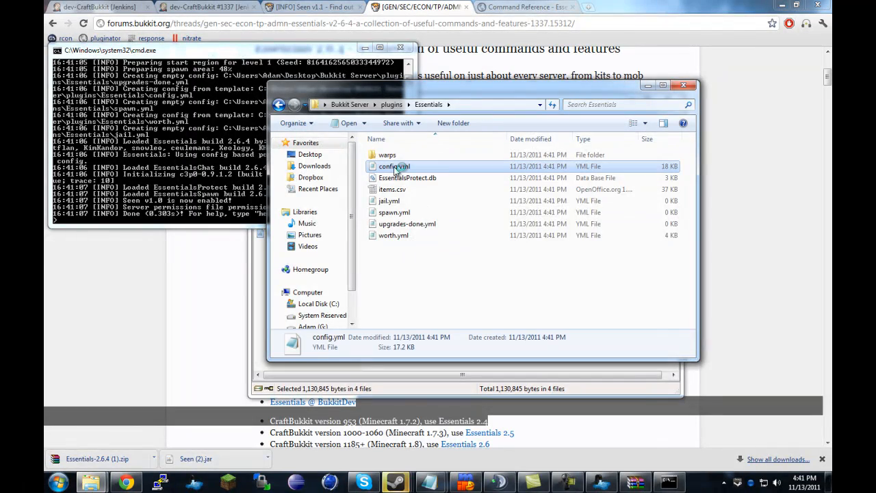
# - Load Essentials' config.yml in Notepad++ and scroll to the motd section
pyautogui.doubleClick(394, 167)
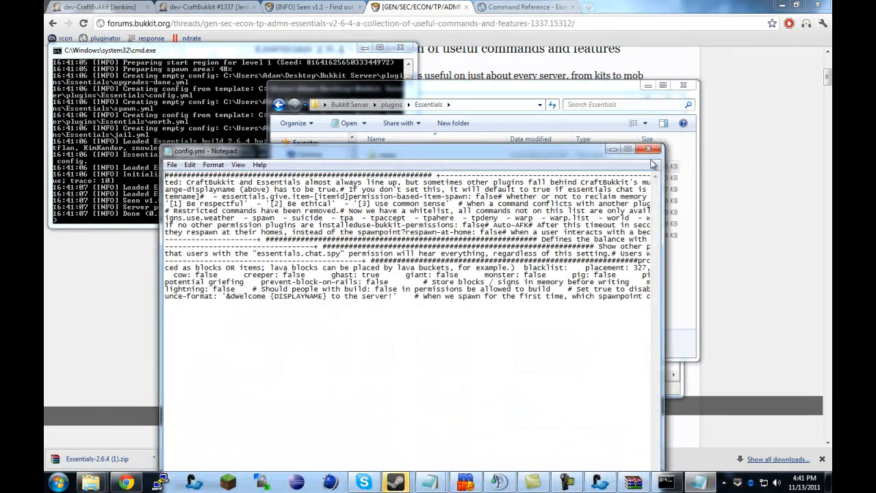
pyautogui.rightClick(388, 167)
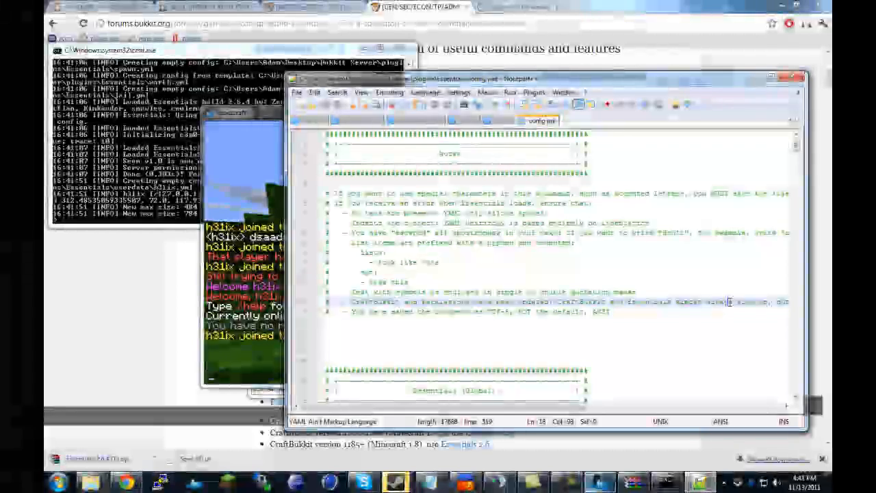
pyautogui.scroll(-3)
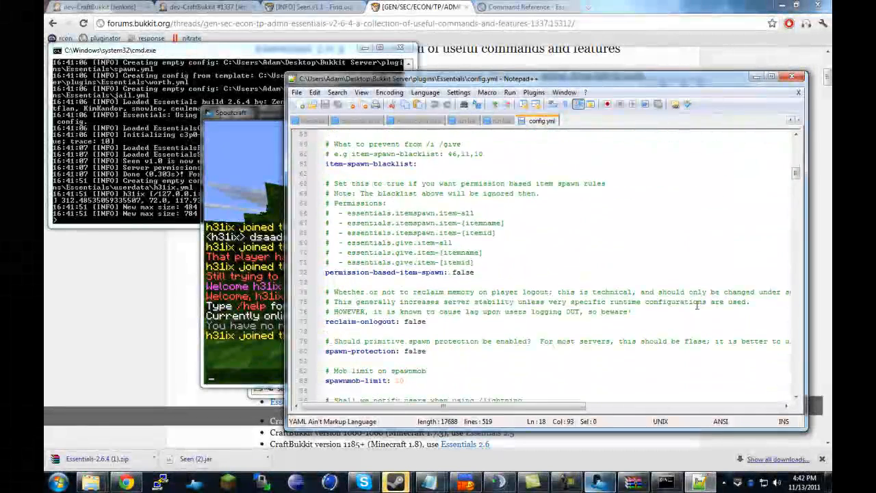
pyautogui.scroll(-3)
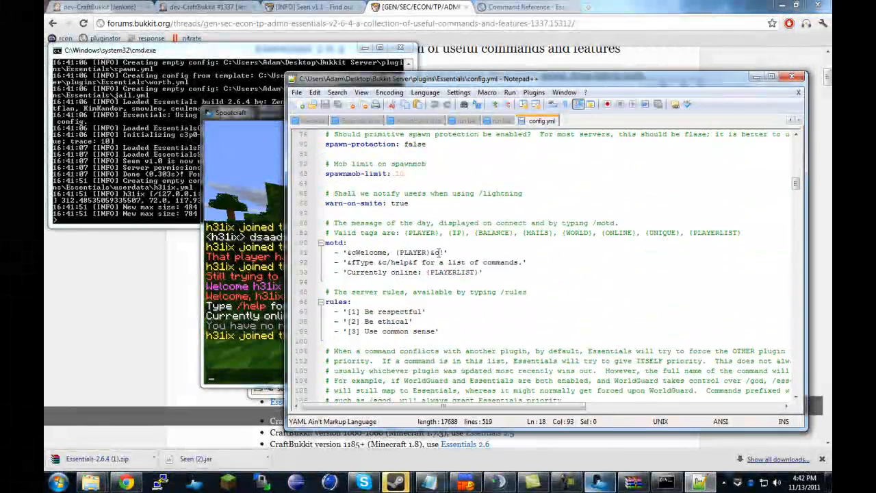
# - Select and rewrite the welcome line text of the message of the day
pyautogui.doubleClick(413, 252)
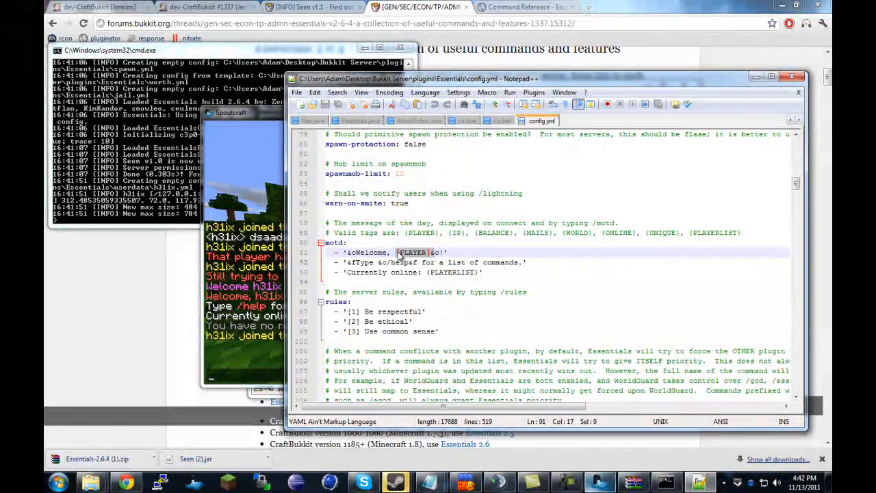
pyautogui.click(517, 261)
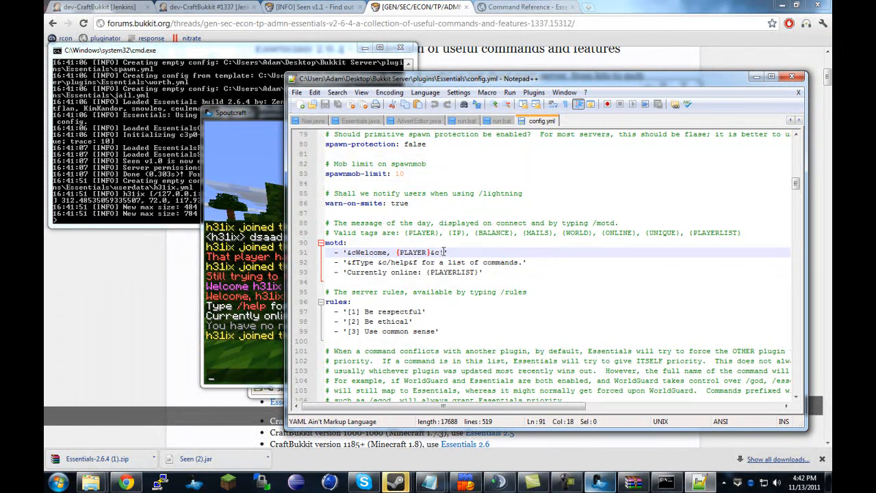
pyautogui.moveTo(444, 251); pyautogui.dragTo(389, 251)
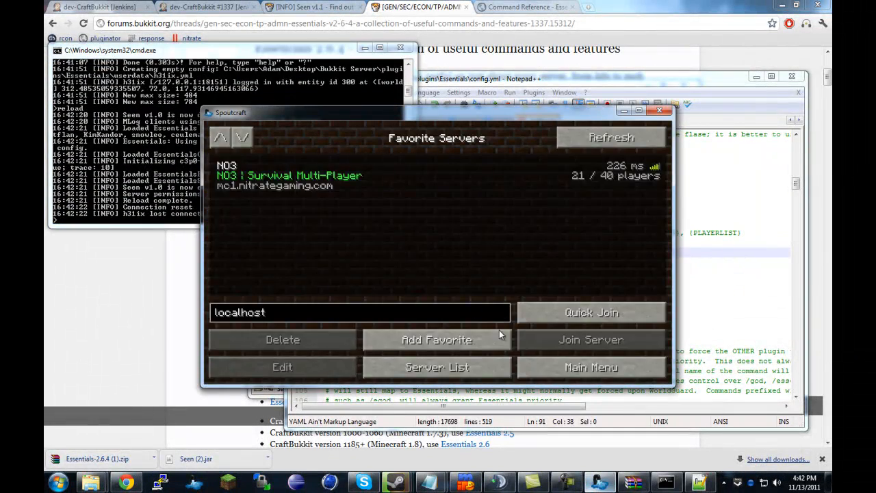
# - Join localhost, save the edited config.yml, then disconnect to rejoin
pyautogui.click(591, 339)
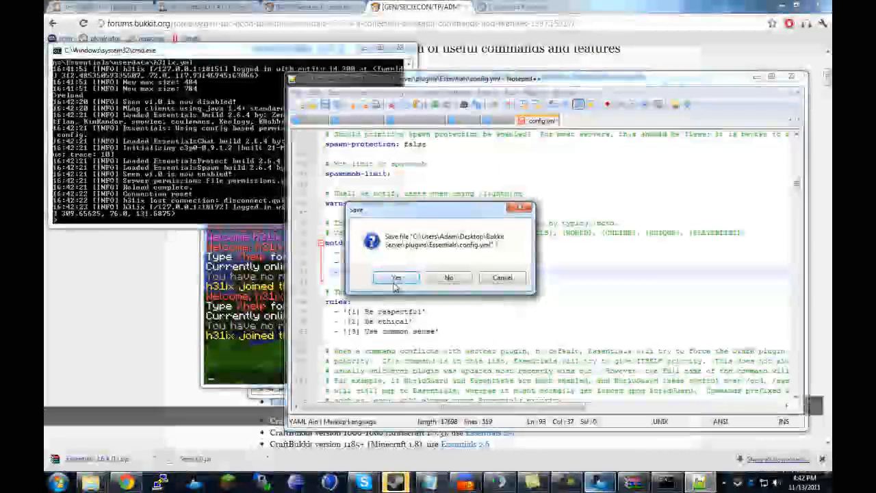
pyautogui.click(395, 276)
pyautogui.write('reload')
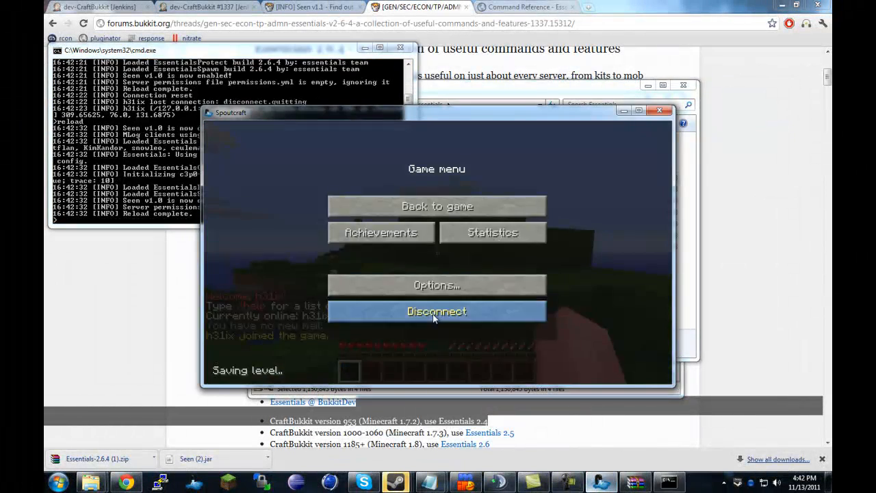
pyautogui.click(437, 312)
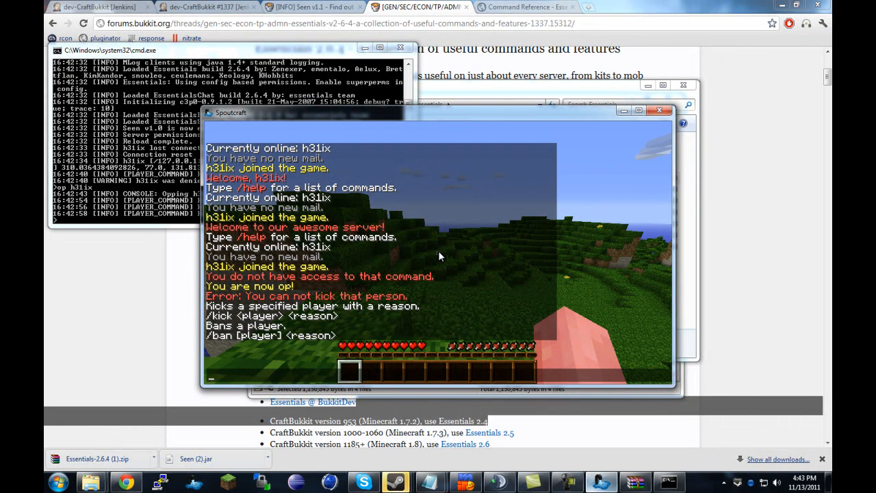
# - Rejoin and read the red 'Welcome to our awesome server!' greeting, trying a /ki command
pyautogui.write('/ki')
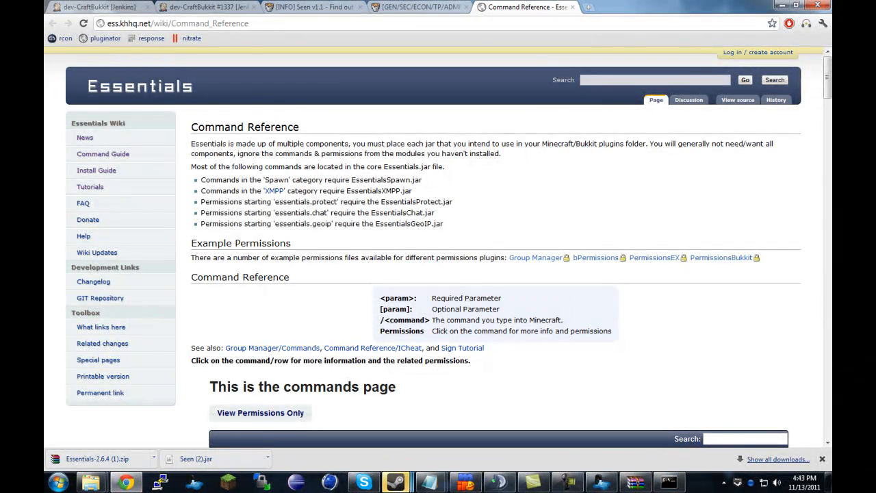
pyautogui.click(601, 482)
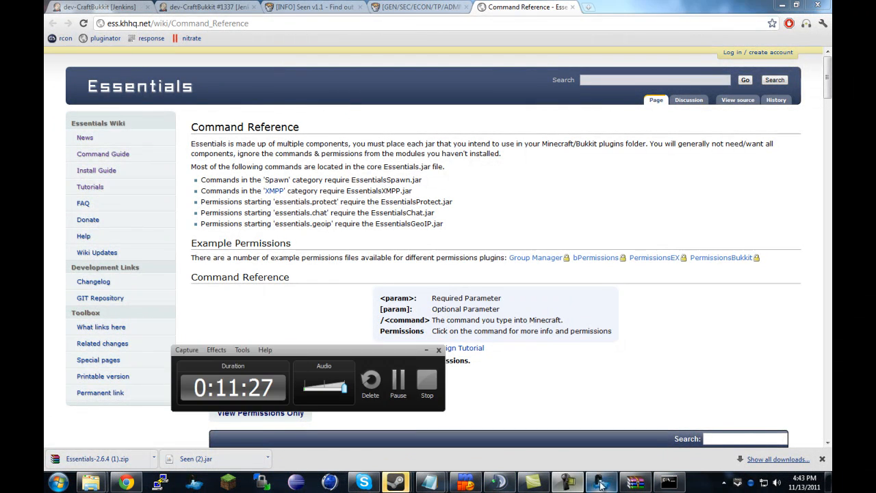